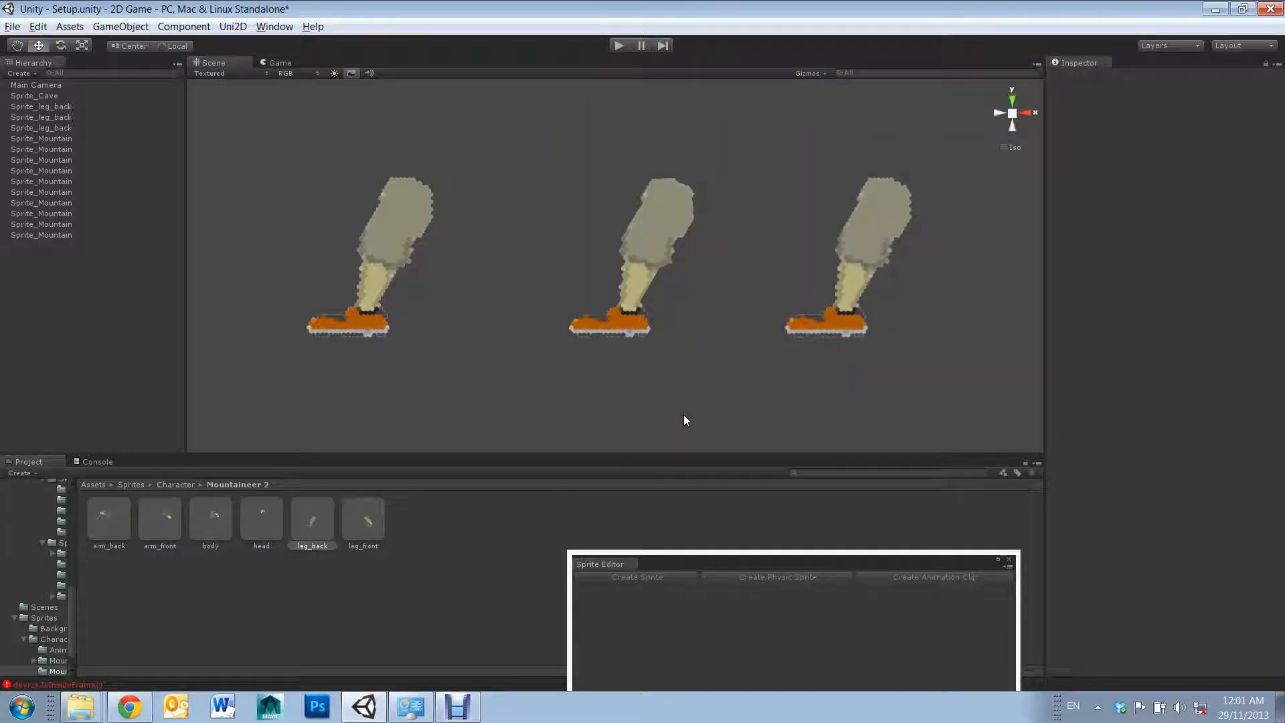
mouse_move(671, 391)
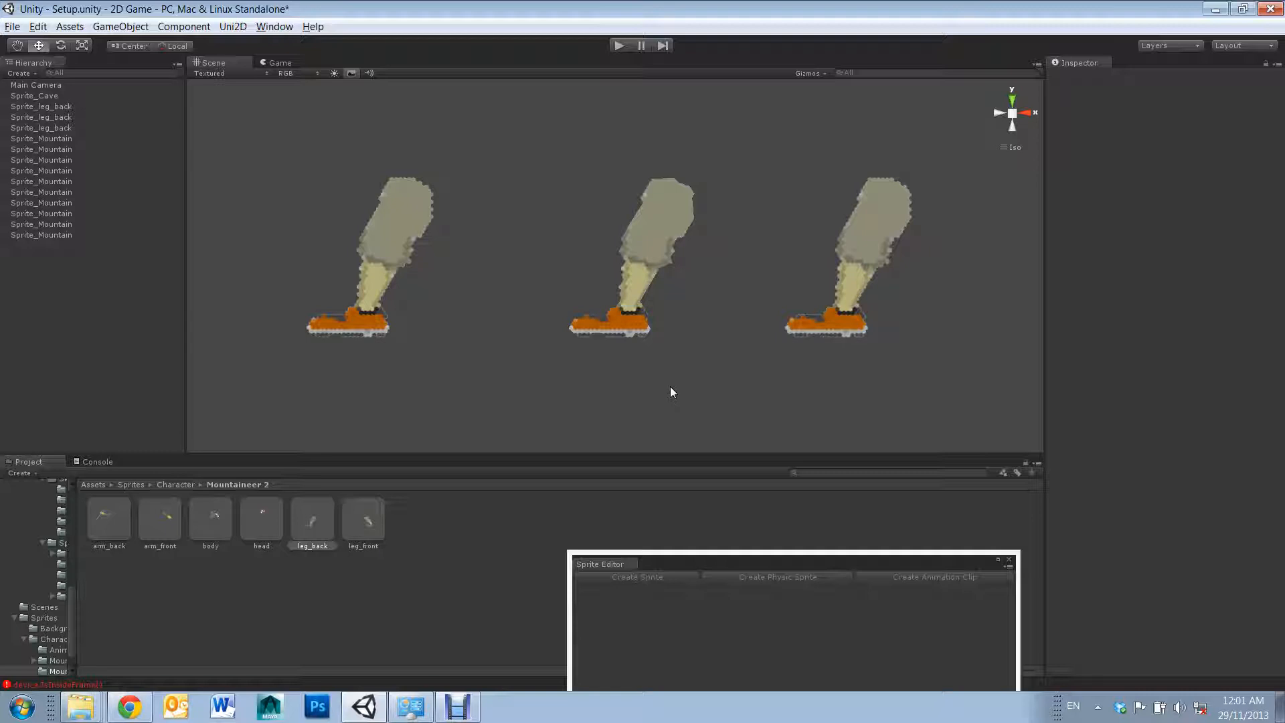
mouse_move(341, 251)
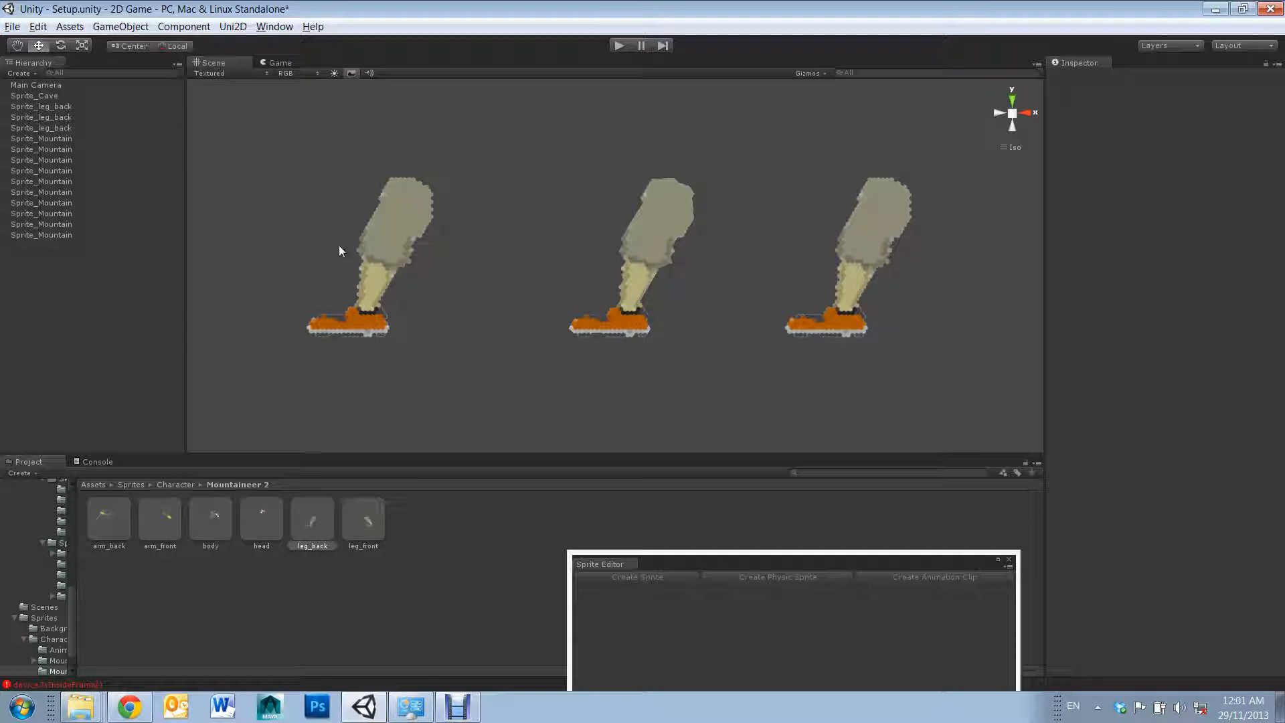
mouse_move(357, 223)
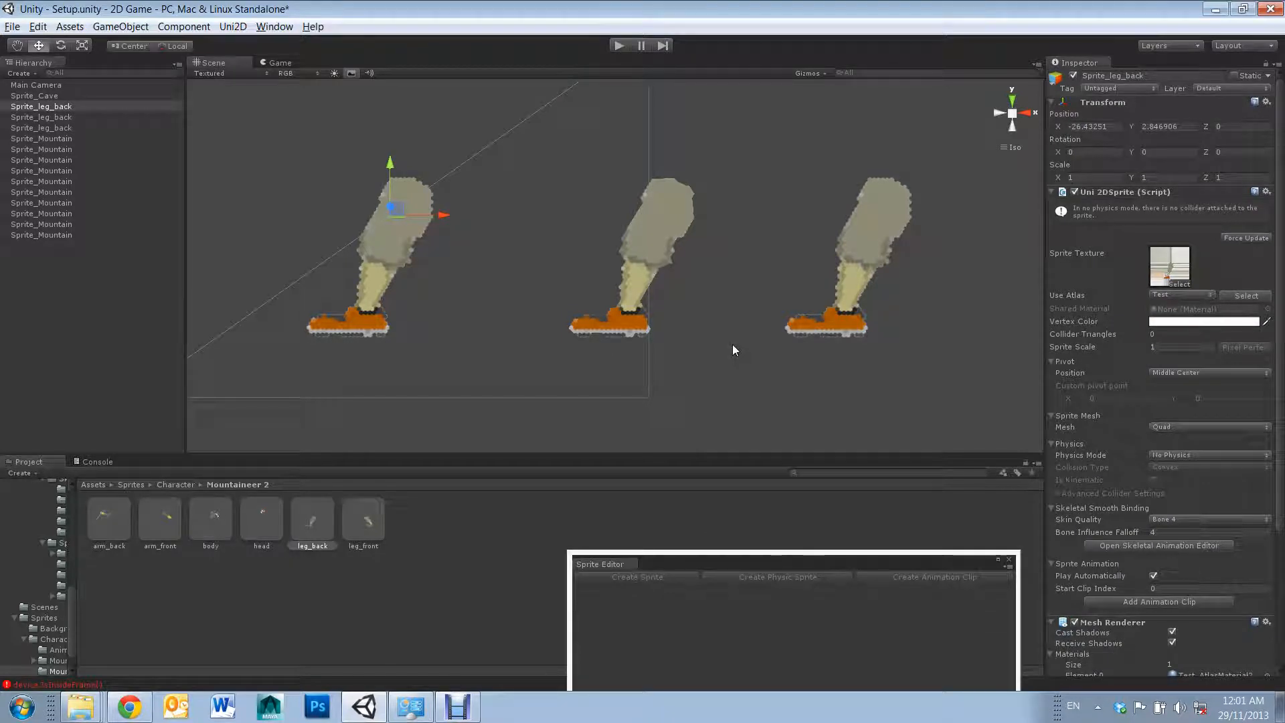
mouse_move(473, 368)
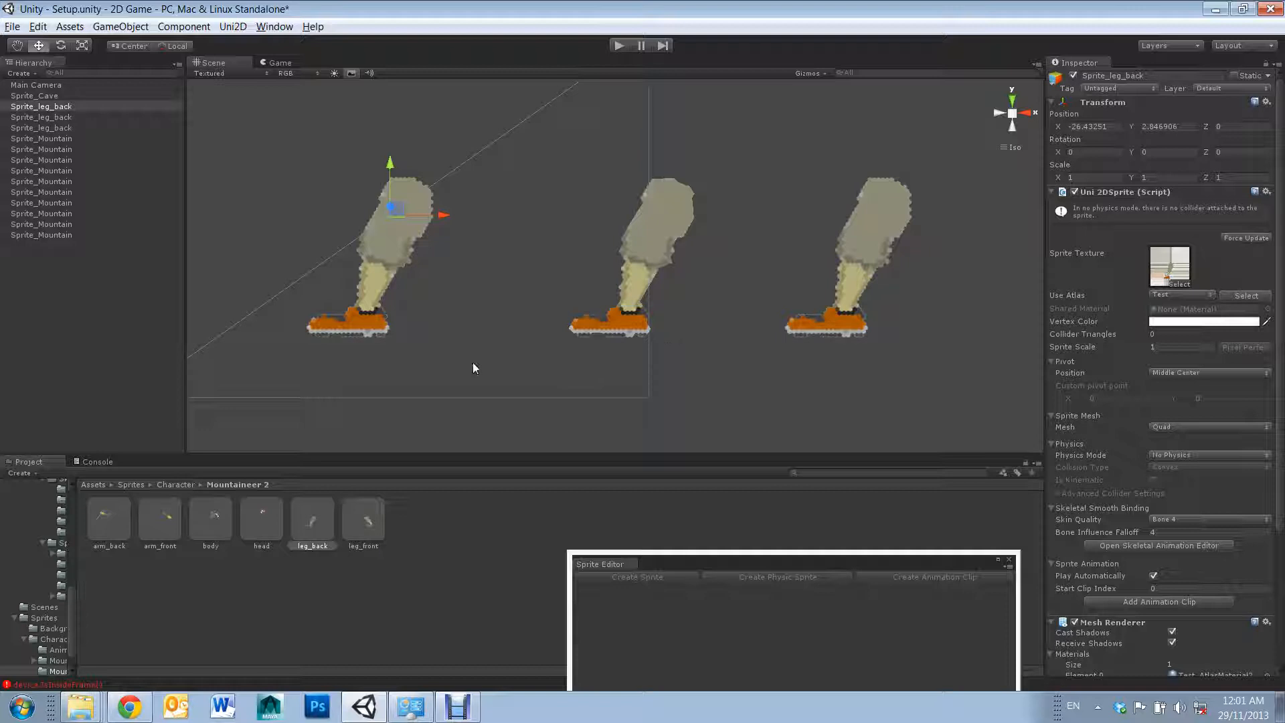
mouse_move(1026, 351)
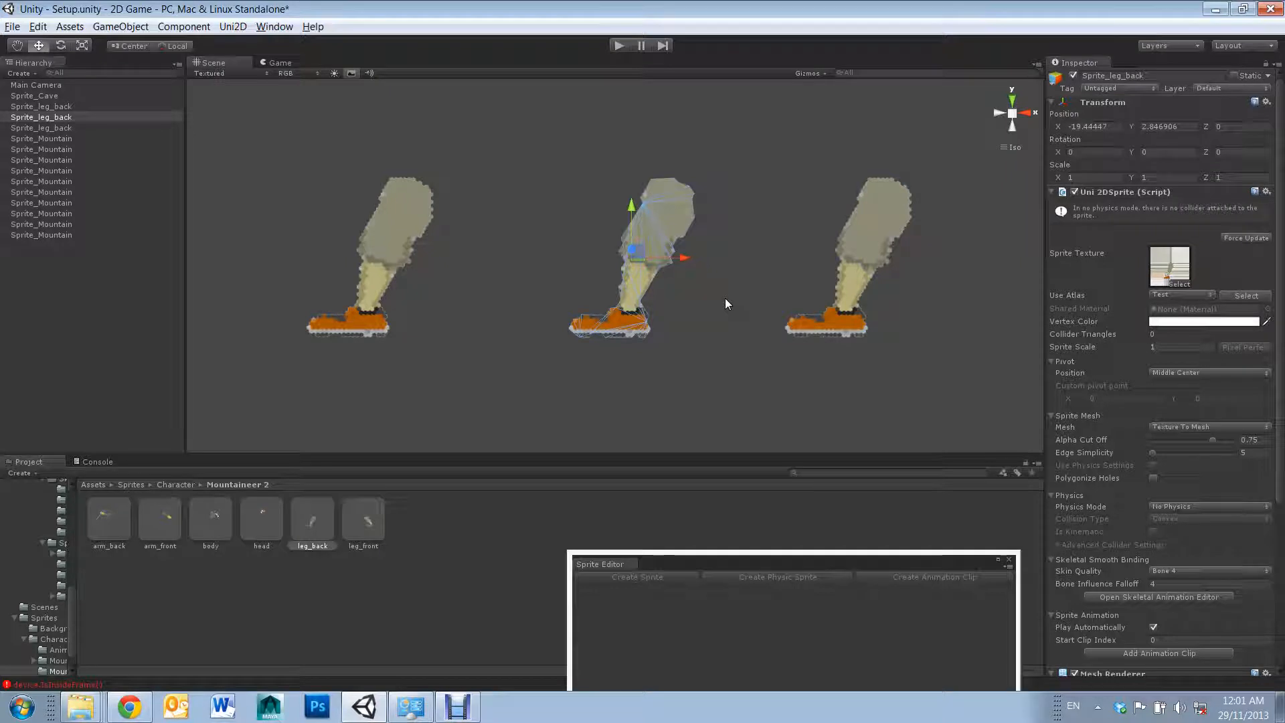
mouse_move(735, 301)
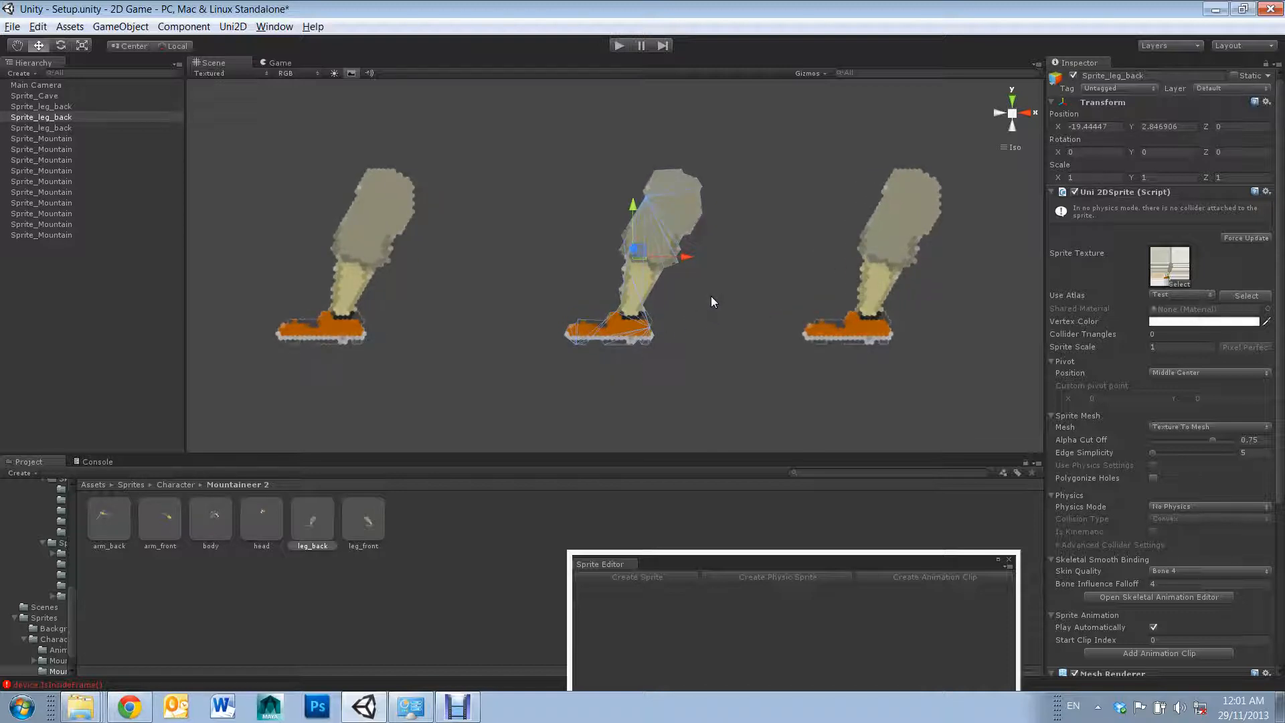
mouse_move(590, 263)
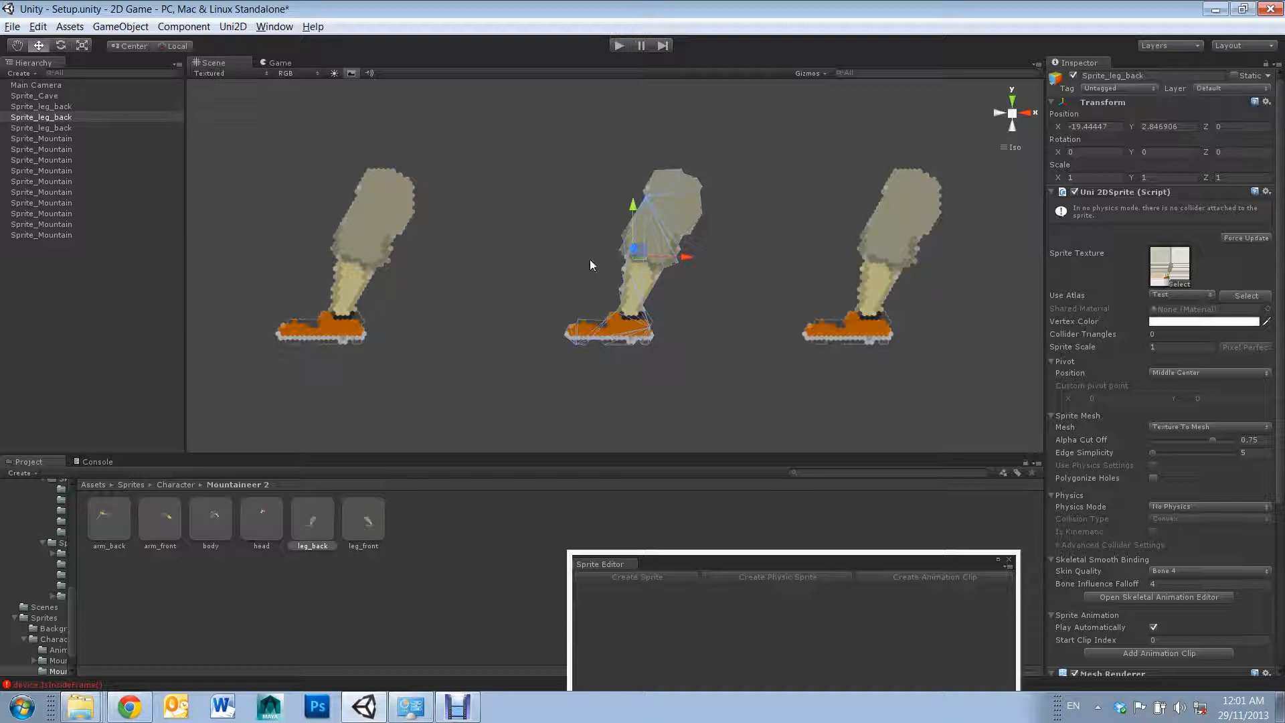
Step: Select the second leg sprite so its Sprite Mesh uses Texture To Mesh
click(36, 95)
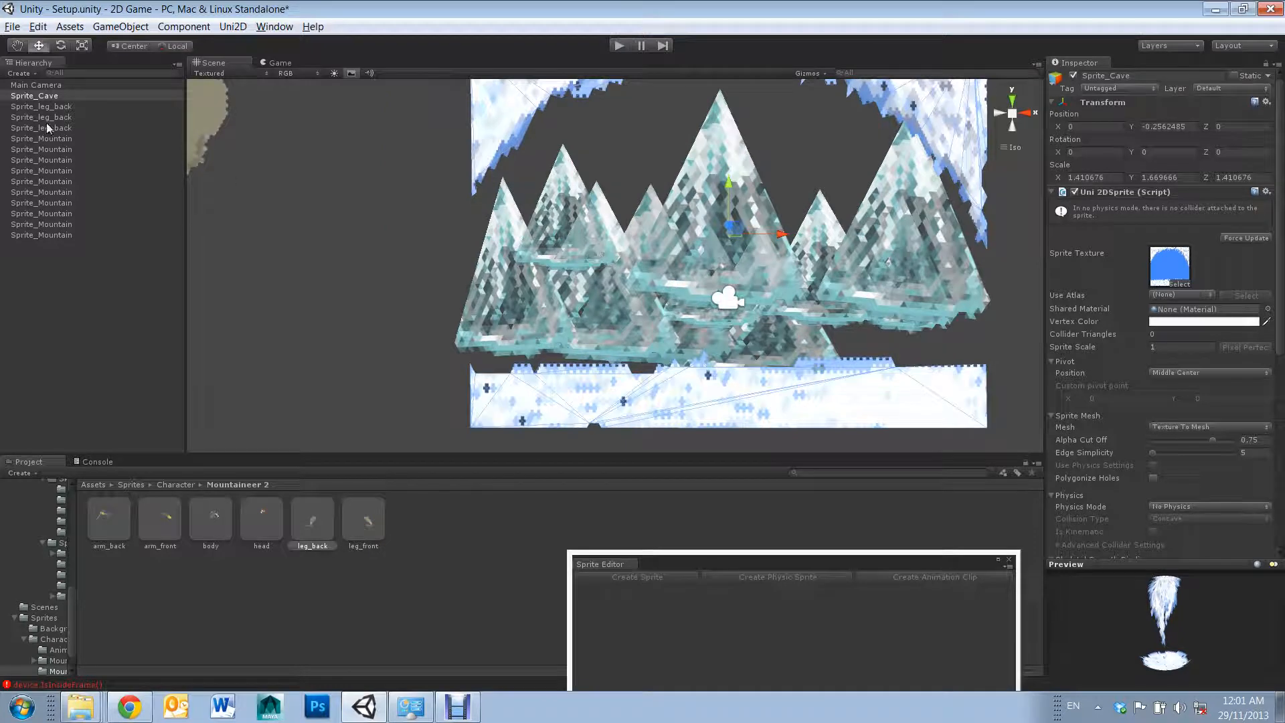
Step: Select Sprite_Cave in the Hierarchy to view its sprite settings
click(41, 116)
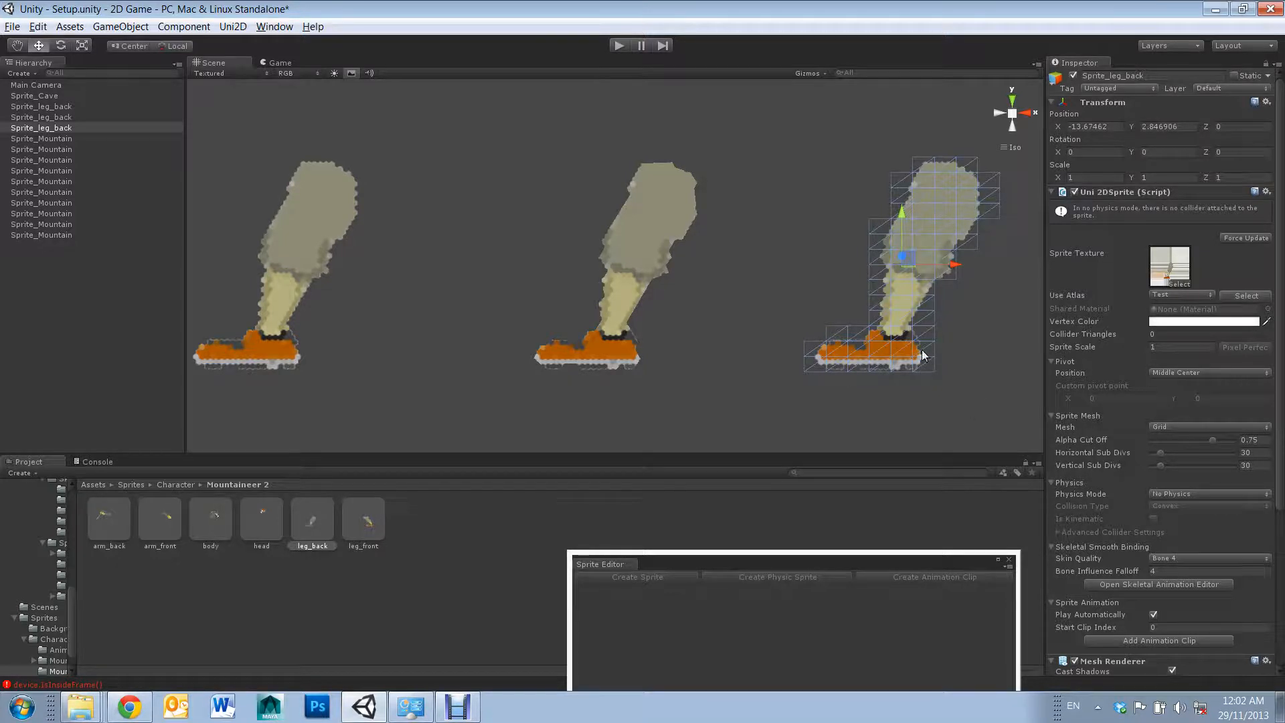
mouse_move(893, 376)
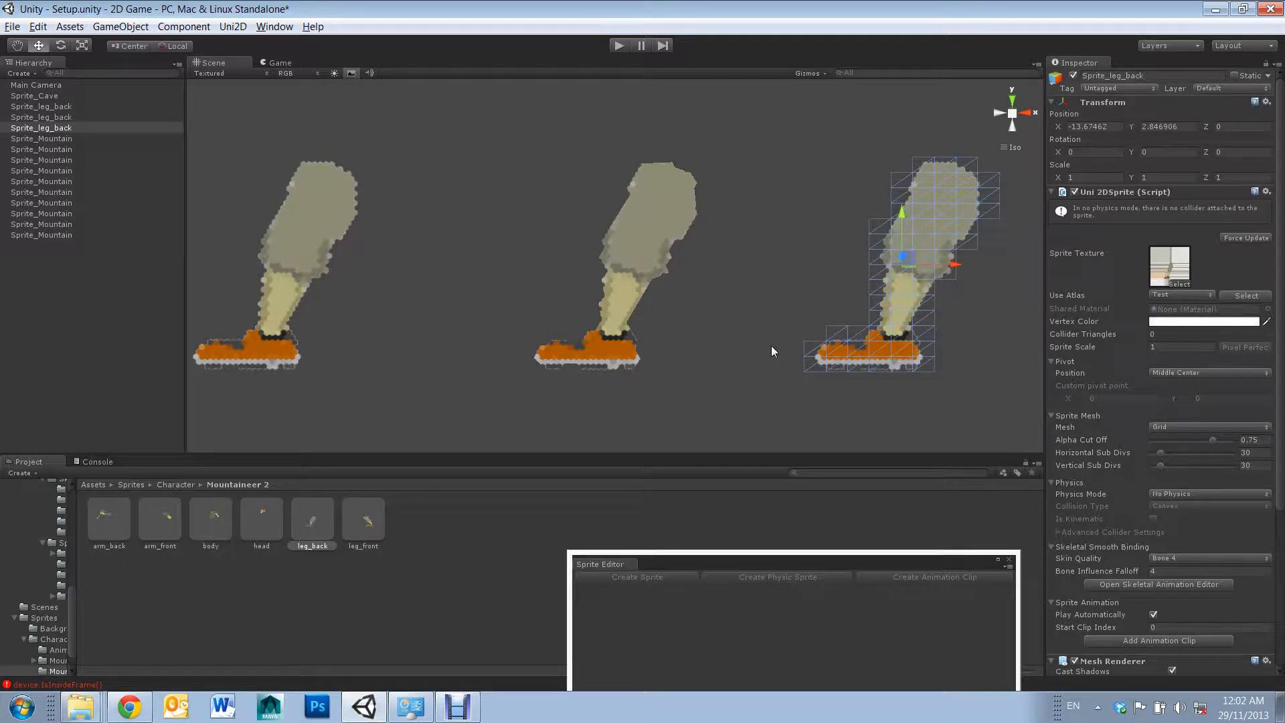
mouse_move(617, 257)
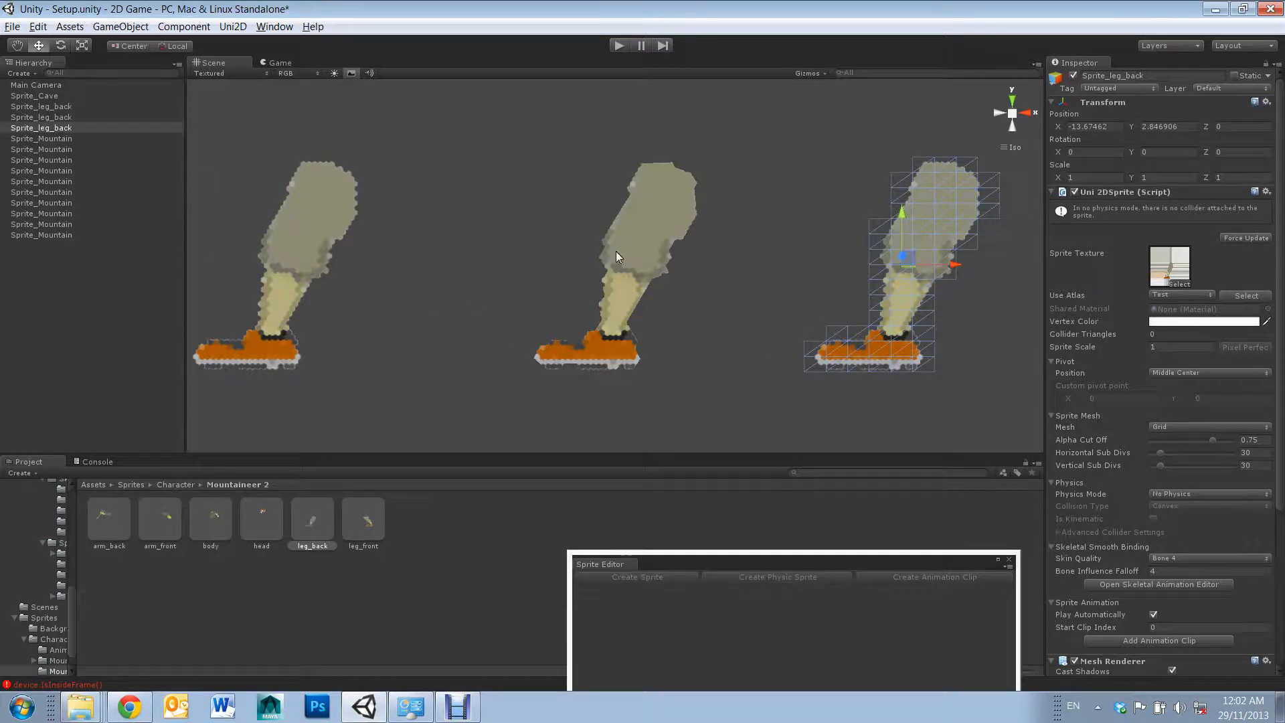
mouse_move(745, 310)
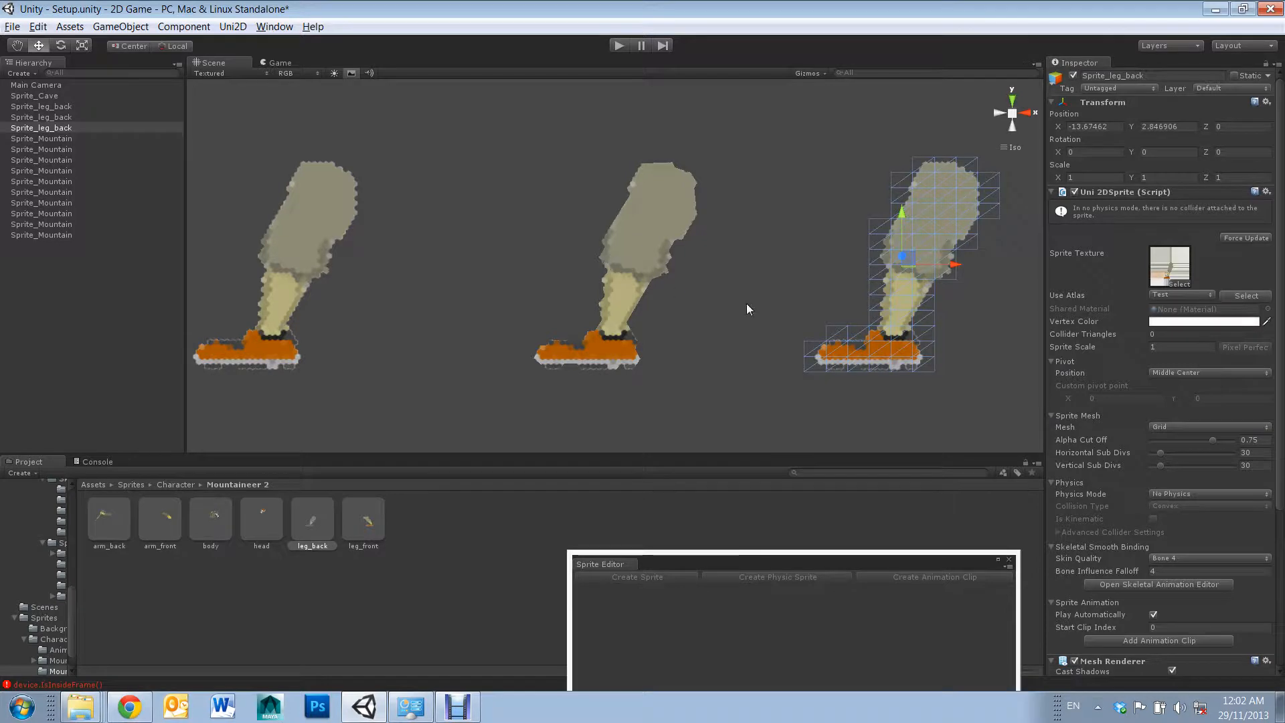